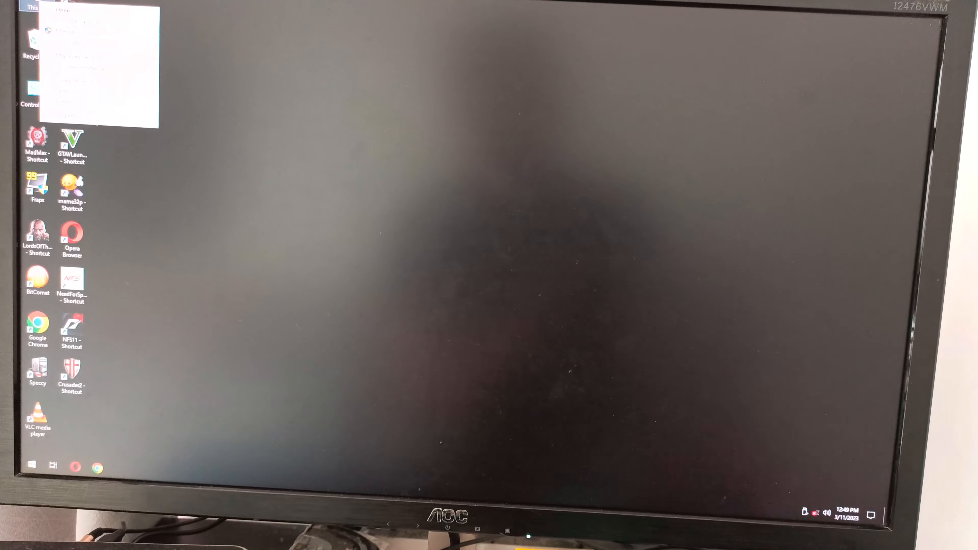
# Step: Launch This PC from the desktop icon so Local Disk (C:) and New Volume (E:) are listed
pyautogui.click(61, 11)
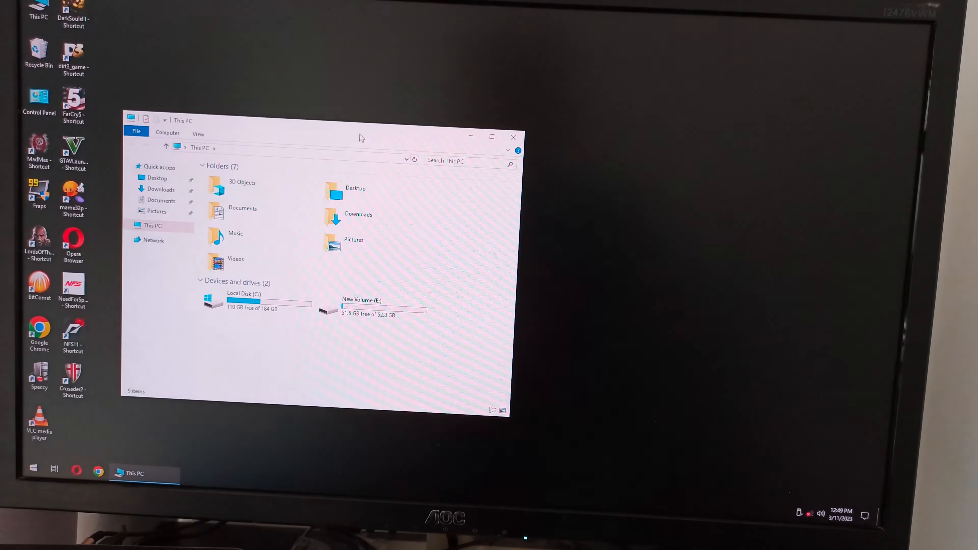